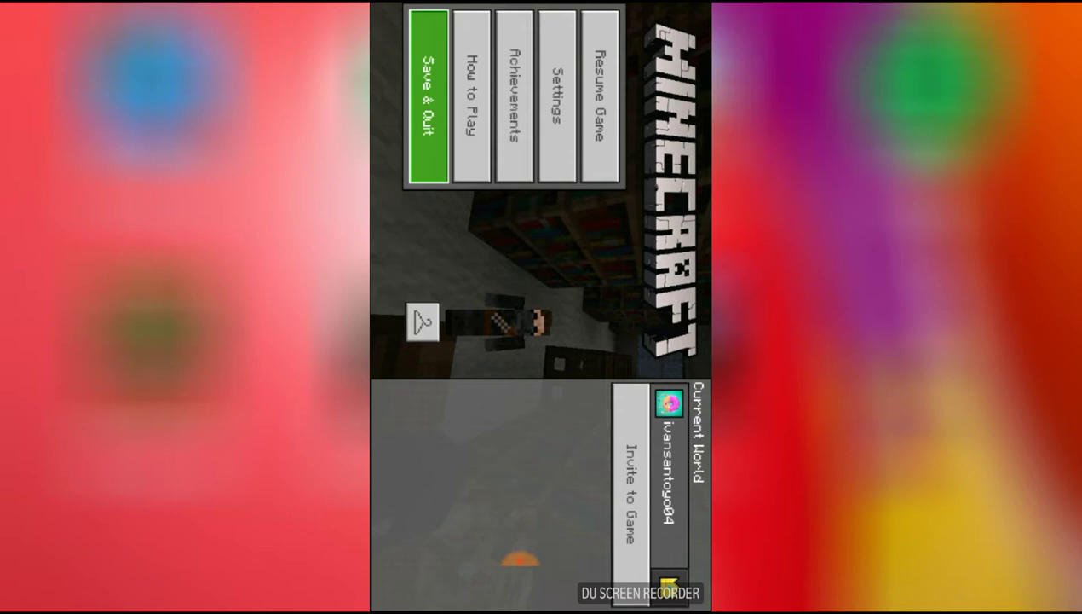
Save & Quit the world to reach the Worlds list.
left_click(429, 94)
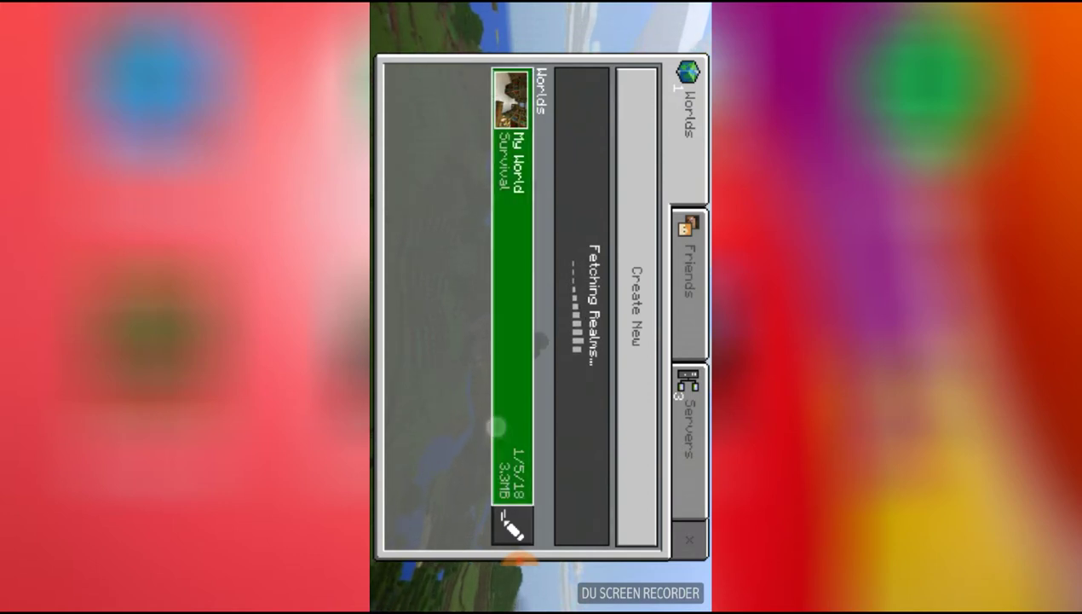
Load My World from the Worlds list.
left_click(511, 128)
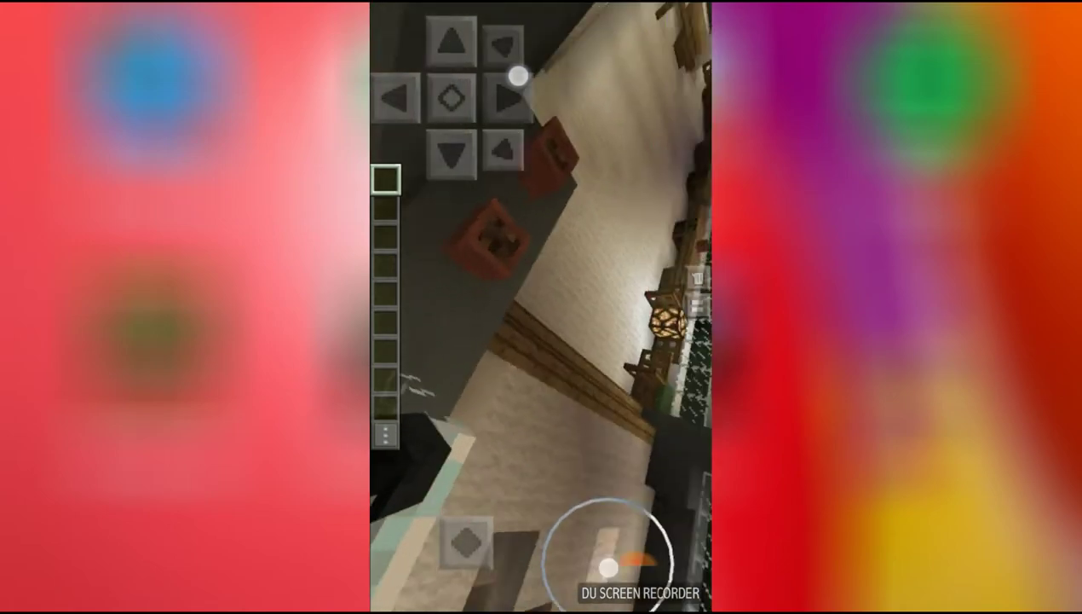
Look around the mansion room while bringing up My World's game settings.
left_click_drag(609, 567, 494, 332)
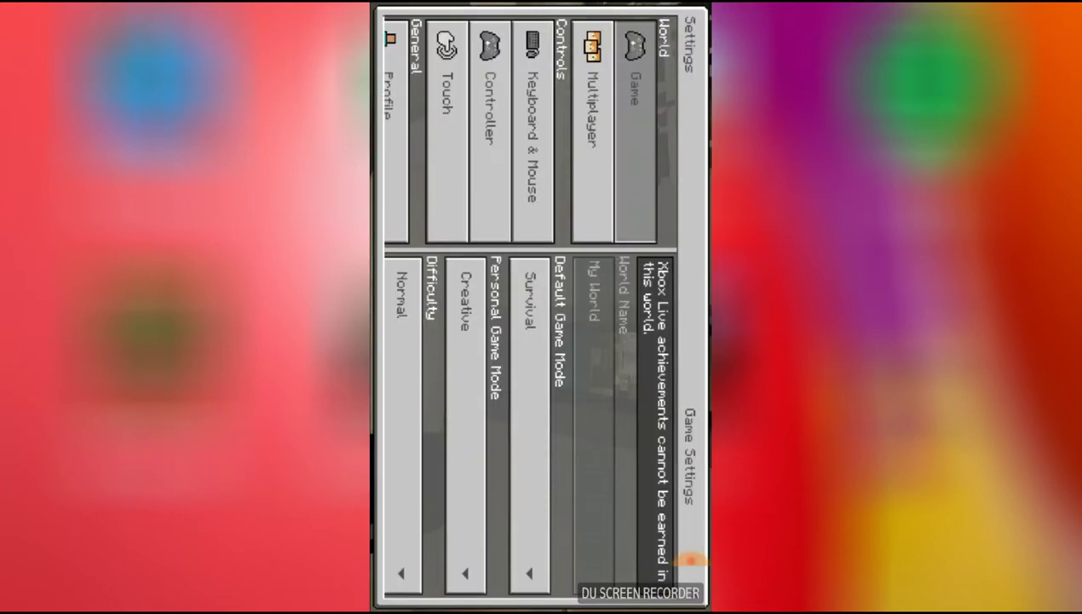
Leave Settings and resume the game inside the mansion.
left_click(527, 341)
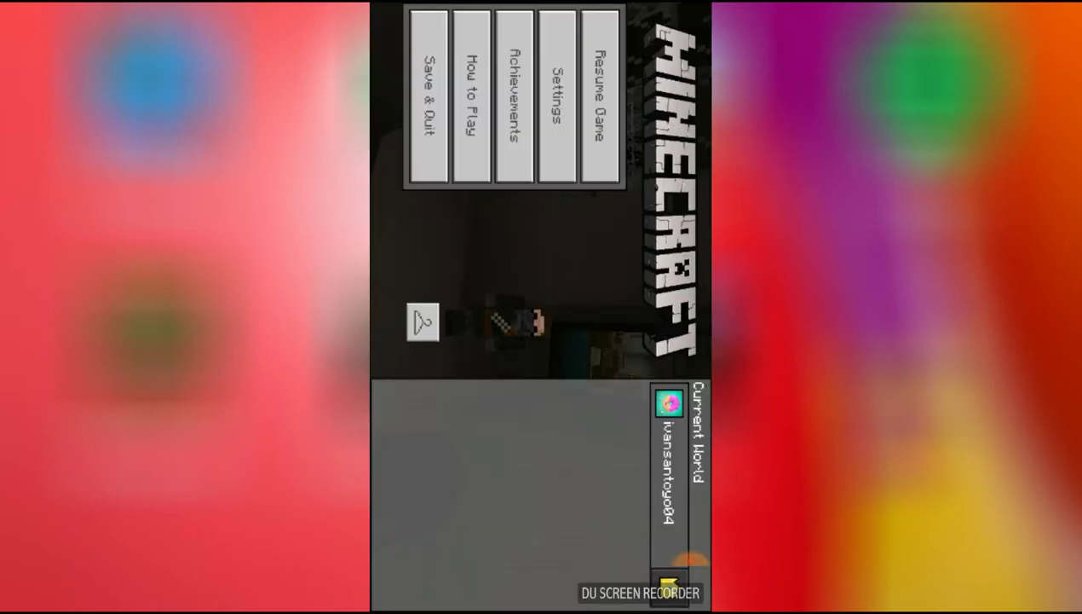
left_click(599, 93)
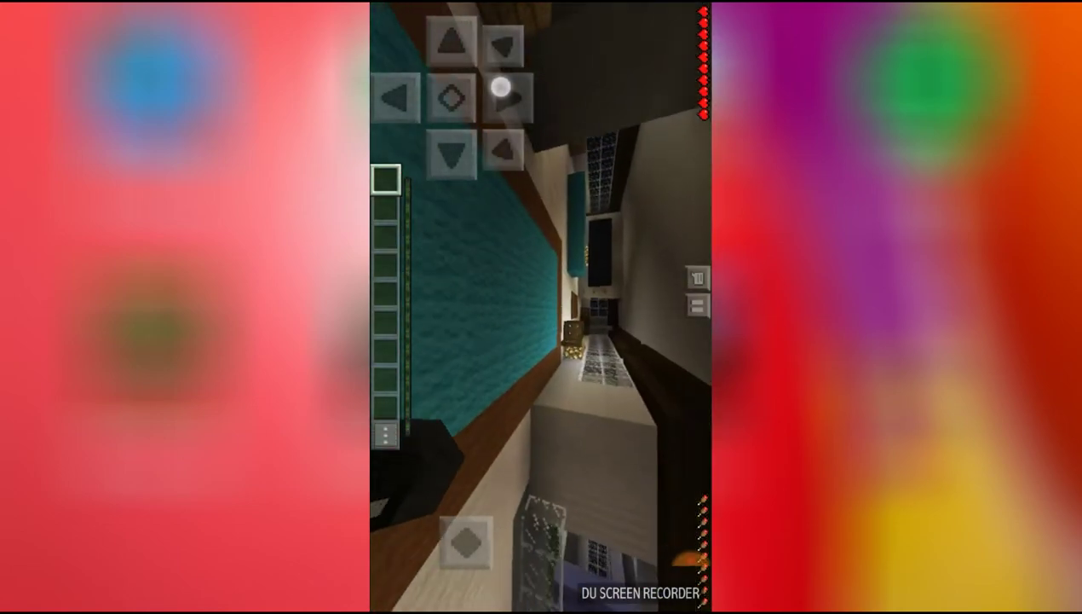
Look down the teal-walled hallway toward the glowstone-lit room at its end.
left_click_drag(503, 85, 545, 417)
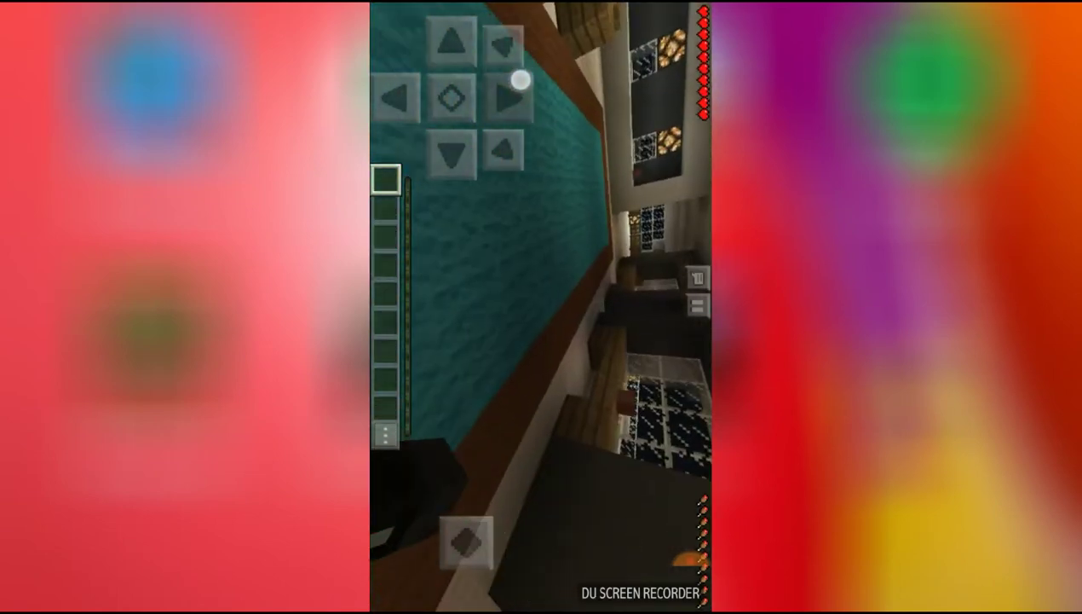
left_click_drag(520, 81, 545, 404)
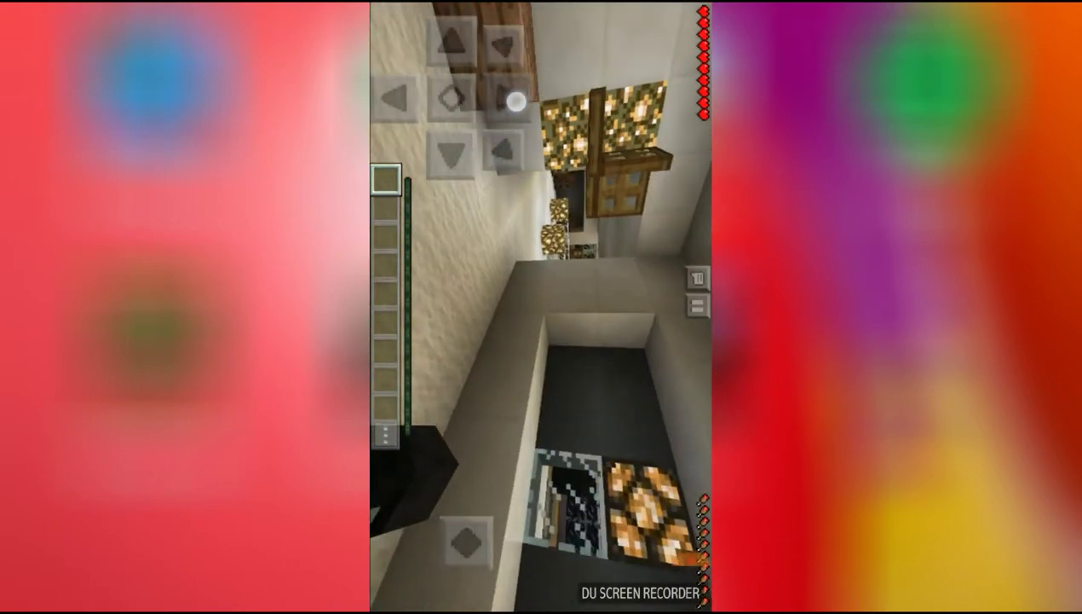
left_click_drag(529, 94, 545, 511)
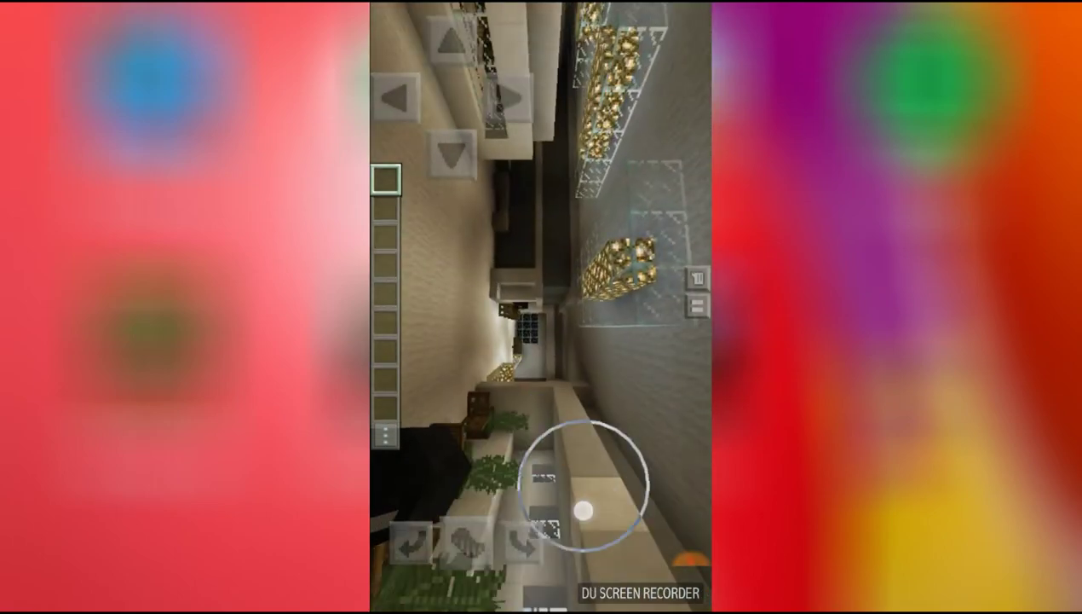
Look around the mansion's interior and over its floors through the glass.
left_click_drag(584, 509, 514, 77)
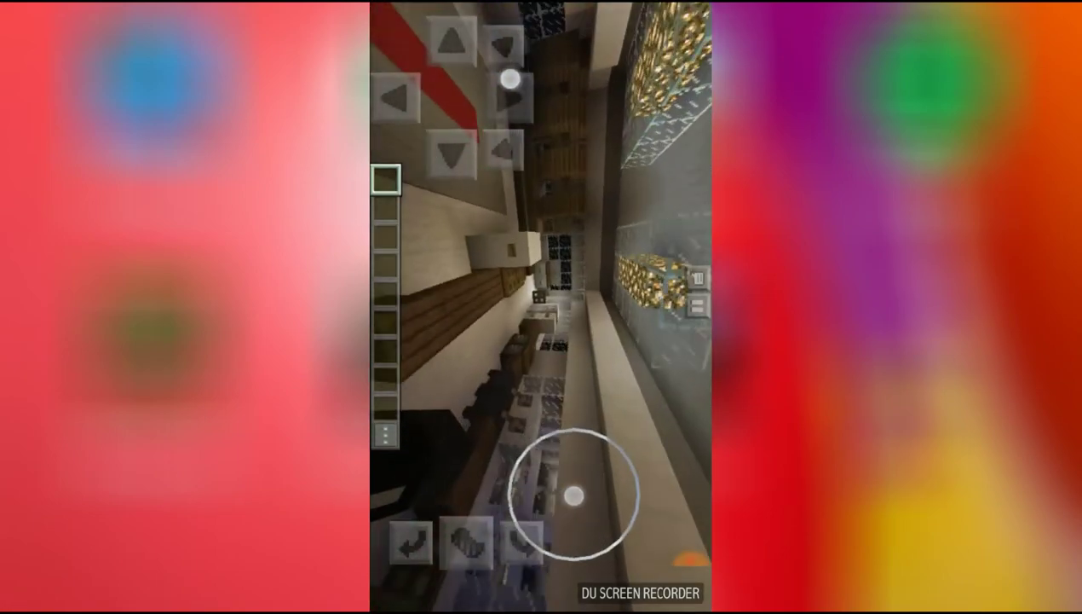
left_click_drag(571, 497, 418, 550)
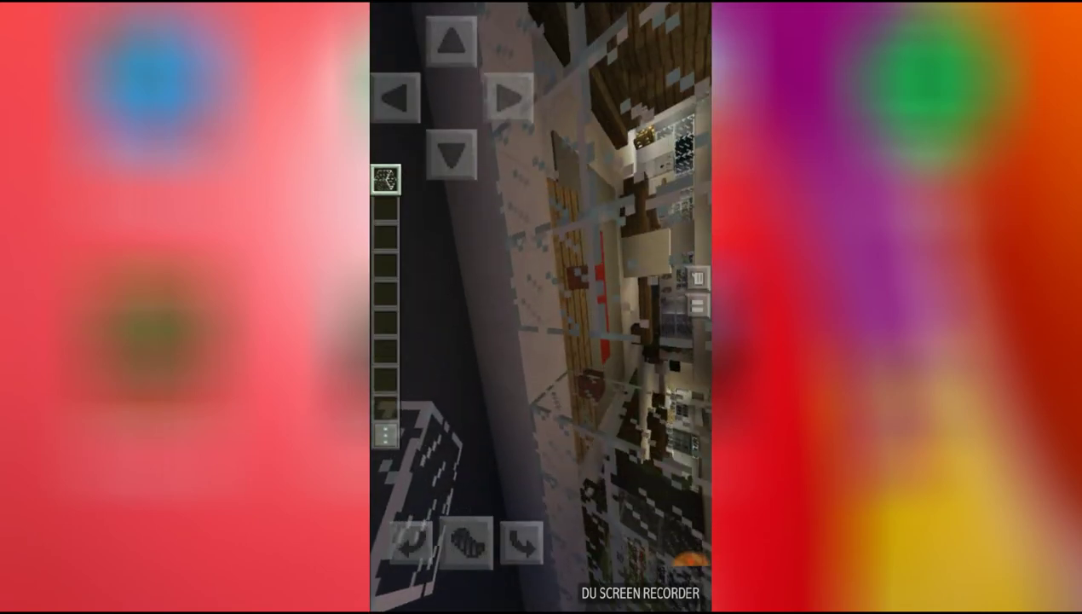
left_click_drag(541, 409, 520, 392)
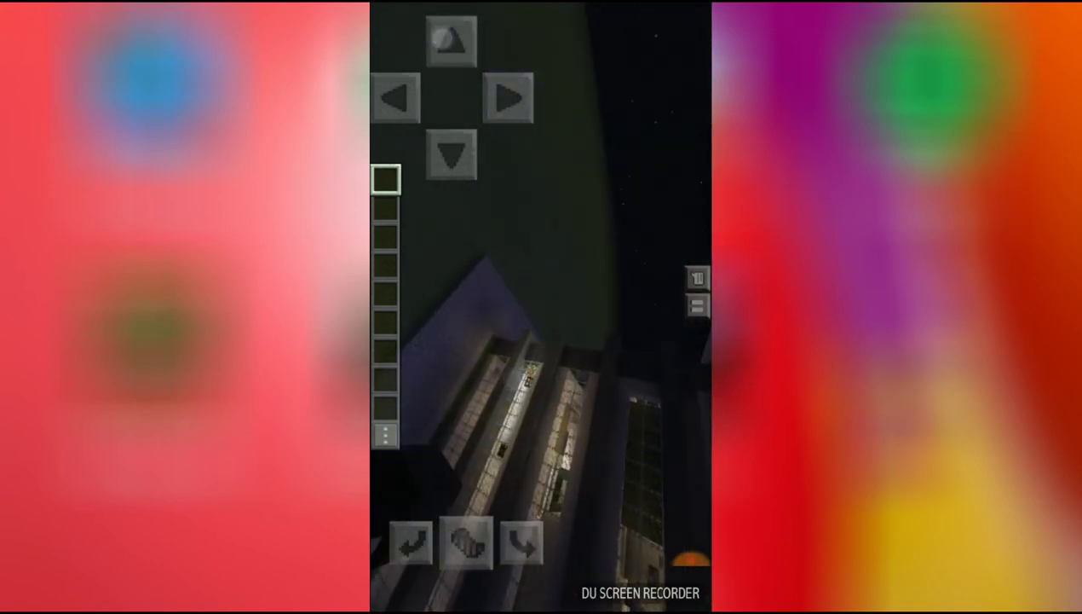
Bring up the creative inventory's Construction tab with the Oak Door.
left_click(510, 96)
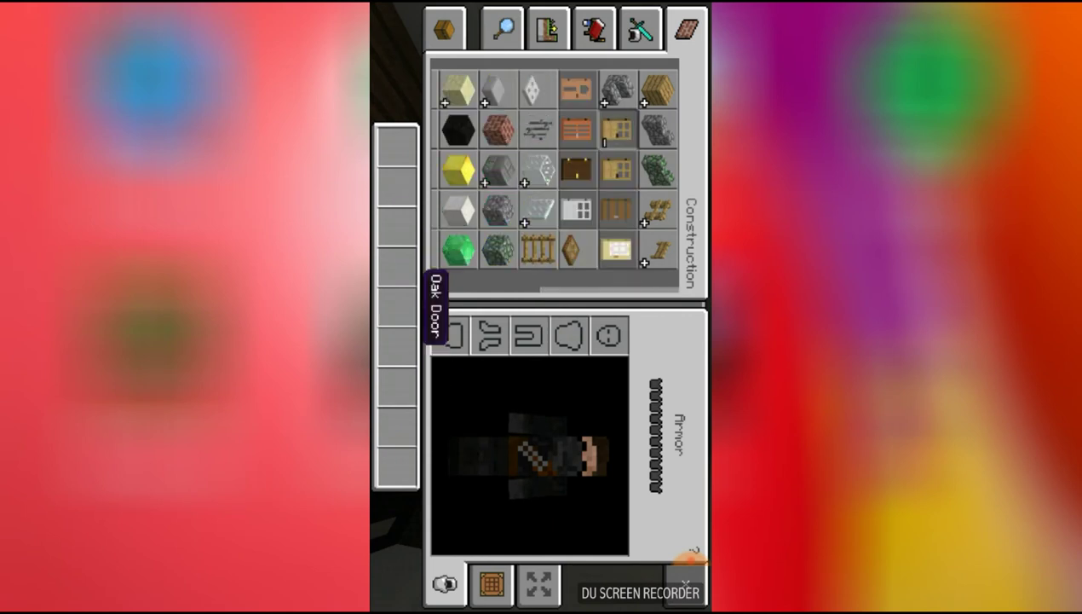
Add the chosen construction item to the hotbar.
left_click(580, 210)
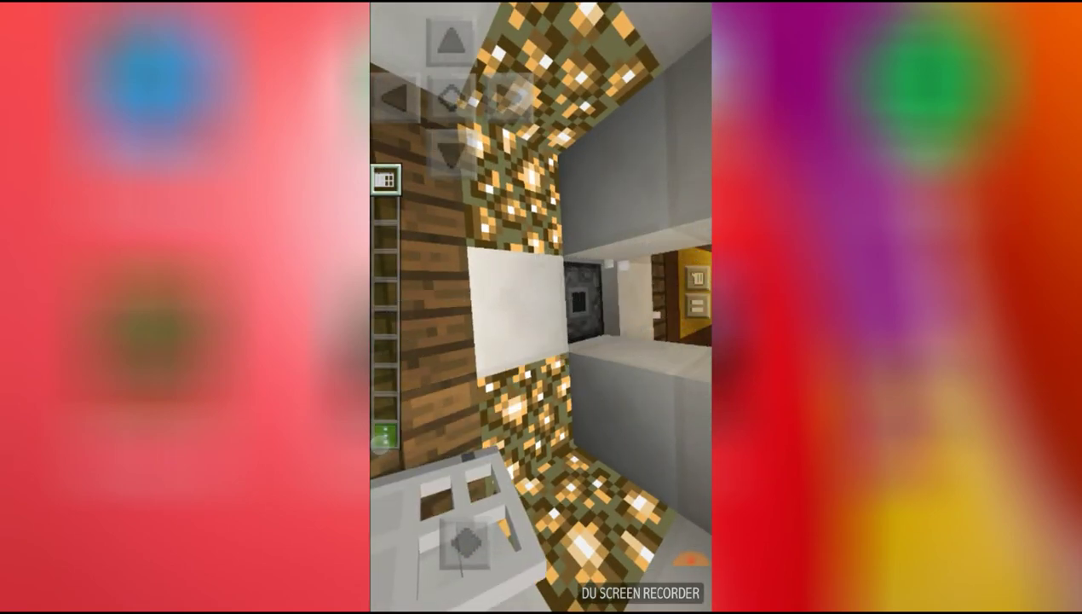
Reopen Construction blocks, scroll down to the doors and pick one.
left_click(392, 175)
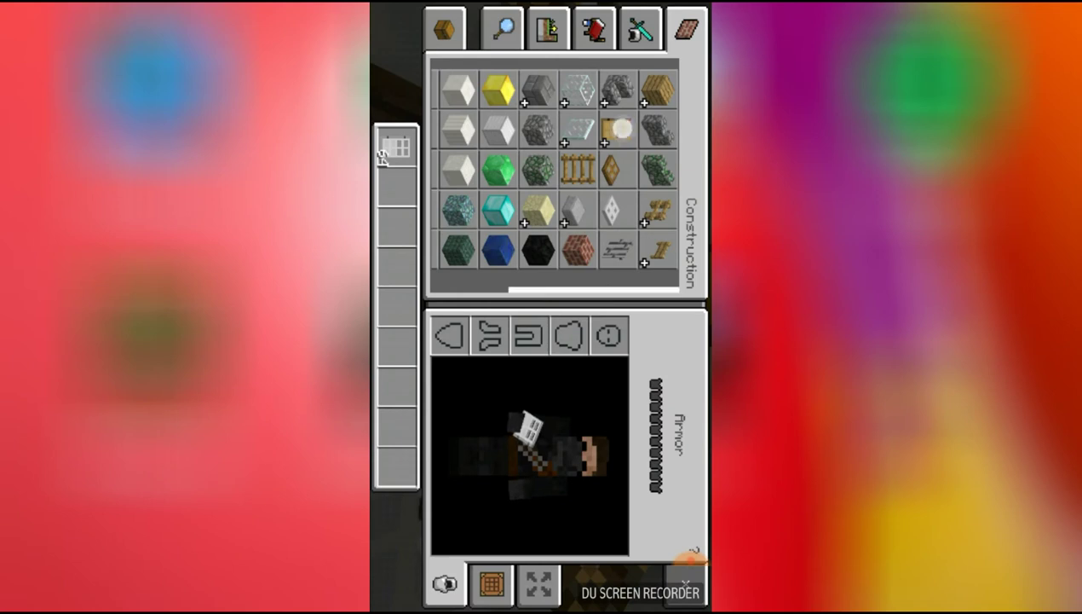
scroll("down", 3)
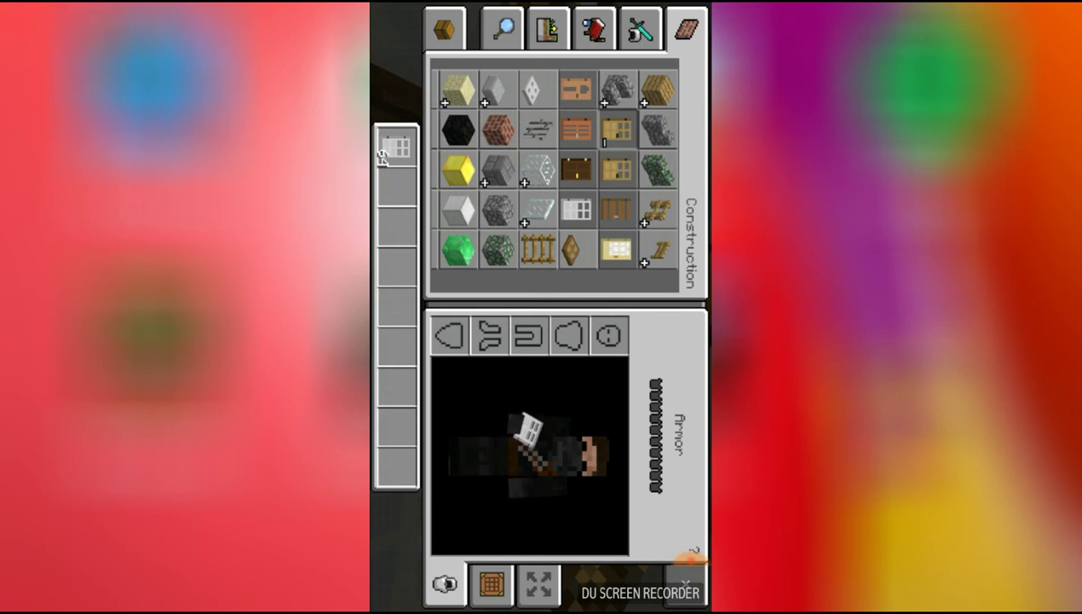
left_click(577, 90)
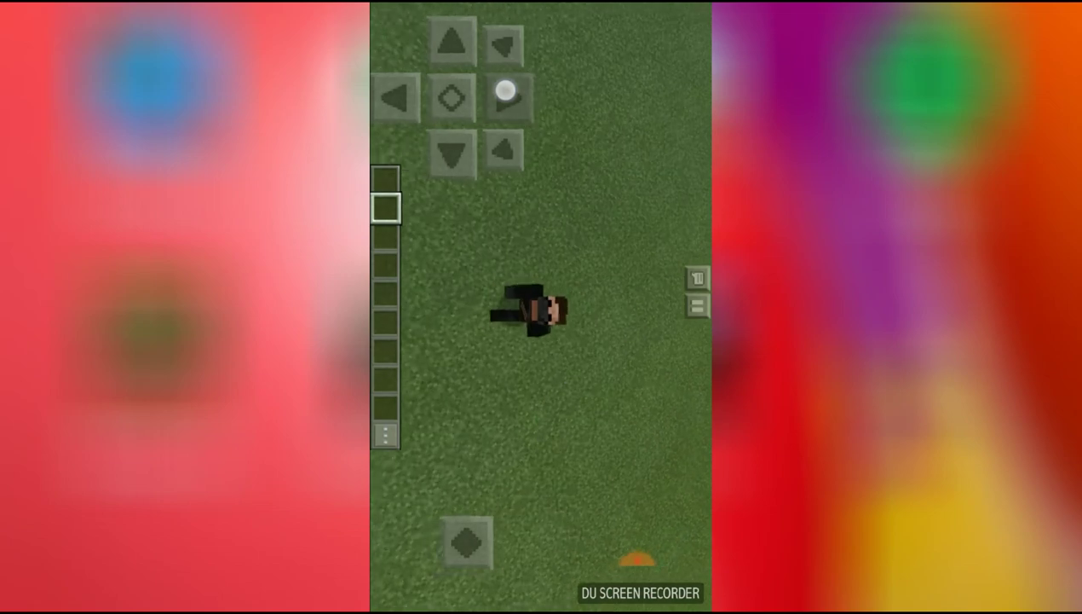
Stand on the open grass outside the mansion, viewed from above.
left_click(639, 546)
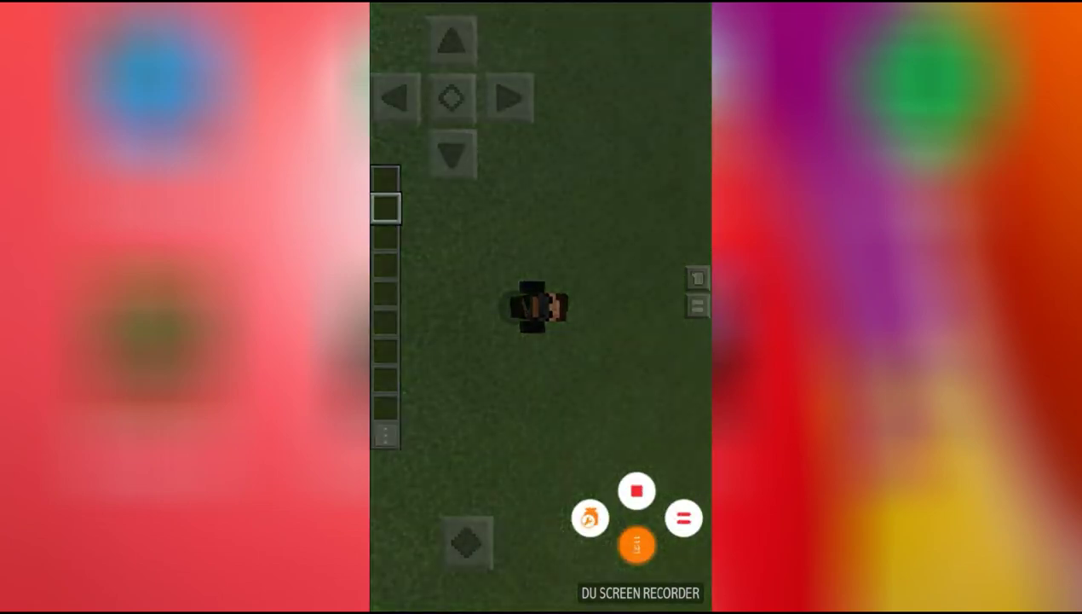